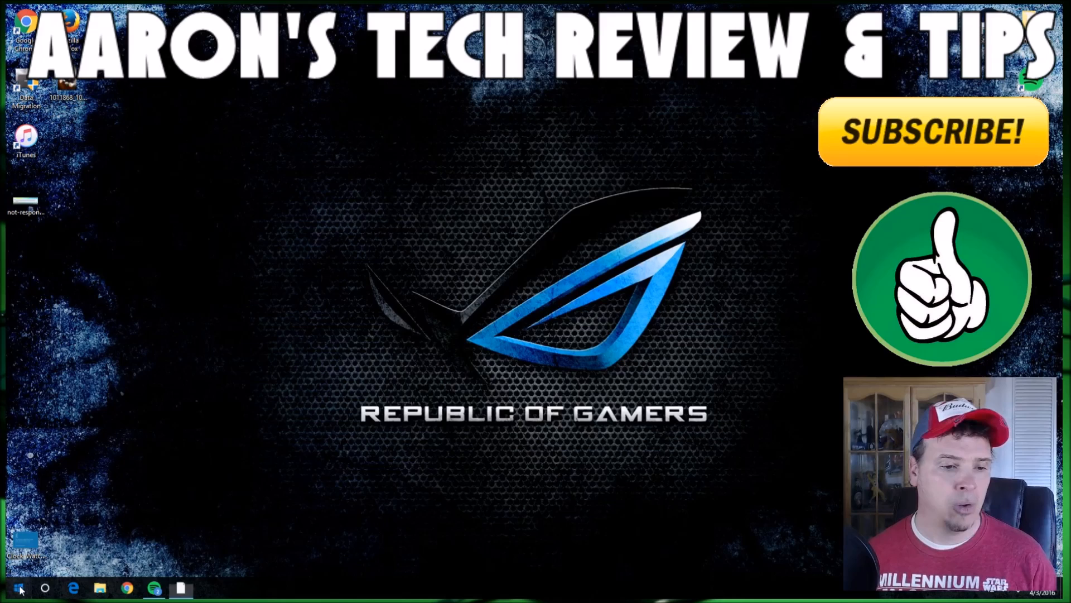
# - Launch Registry Editor via the Start menu's Run box with regedit
pyautogui.click(19, 588)
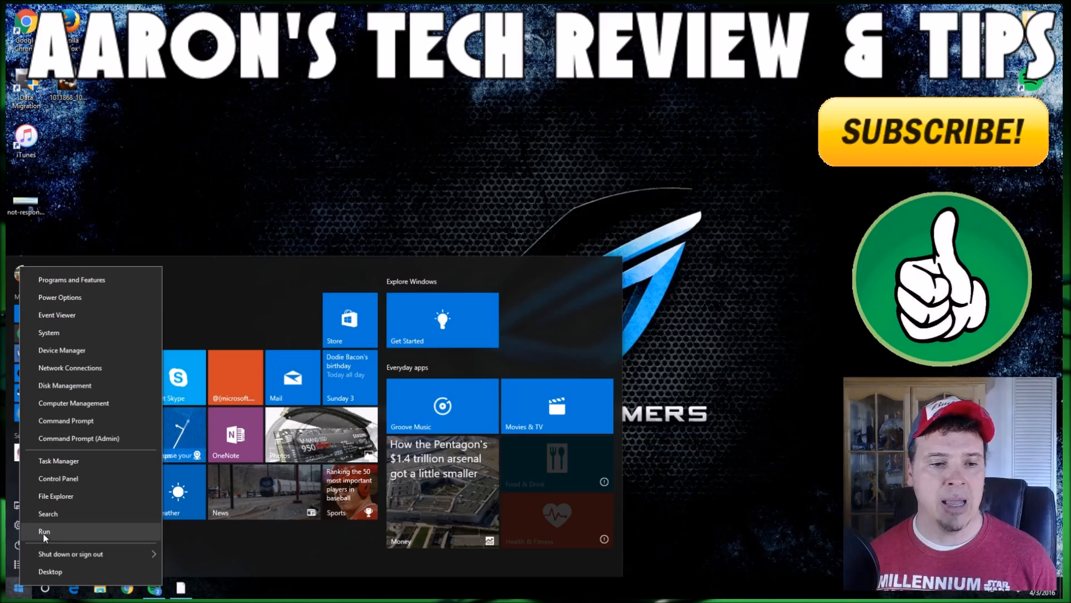
pyautogui.click(43, 531)
pyautogui.write('regedit')
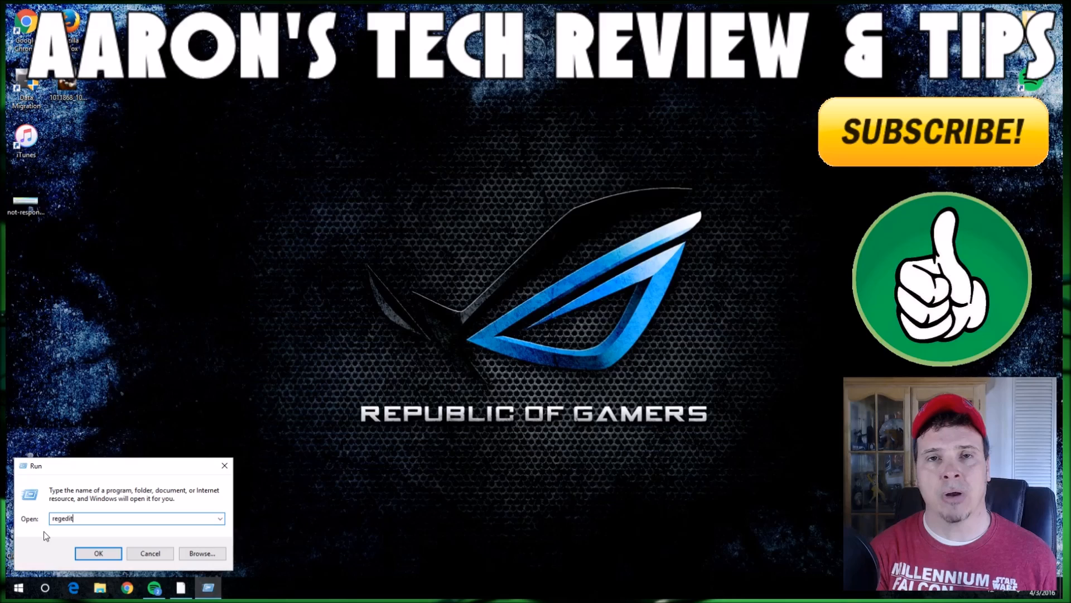
pyautogui.click(98, 553)
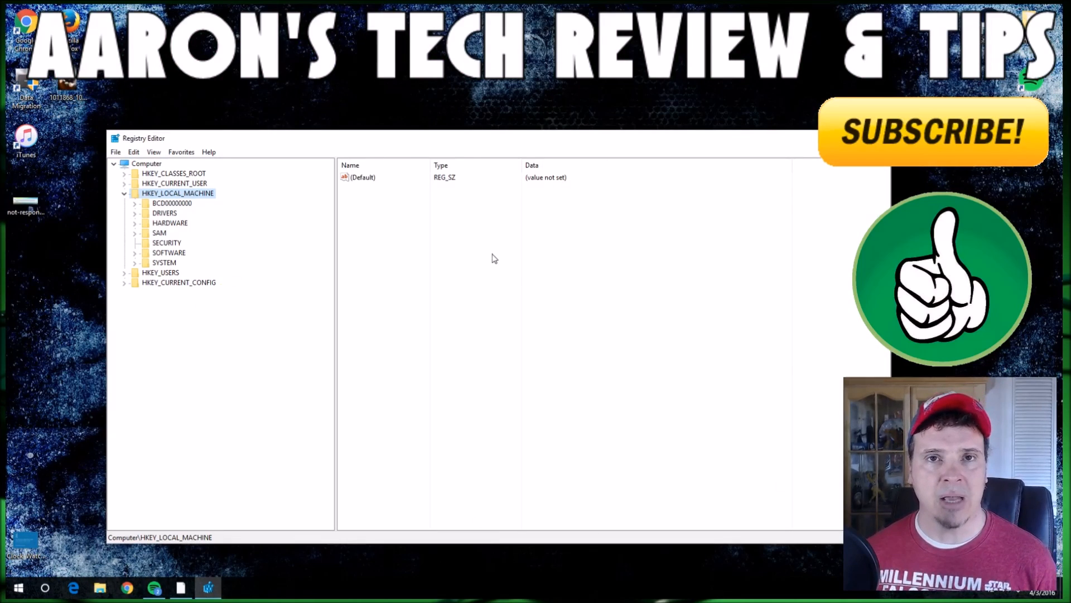
pyautogui.moveTo(450, 279)
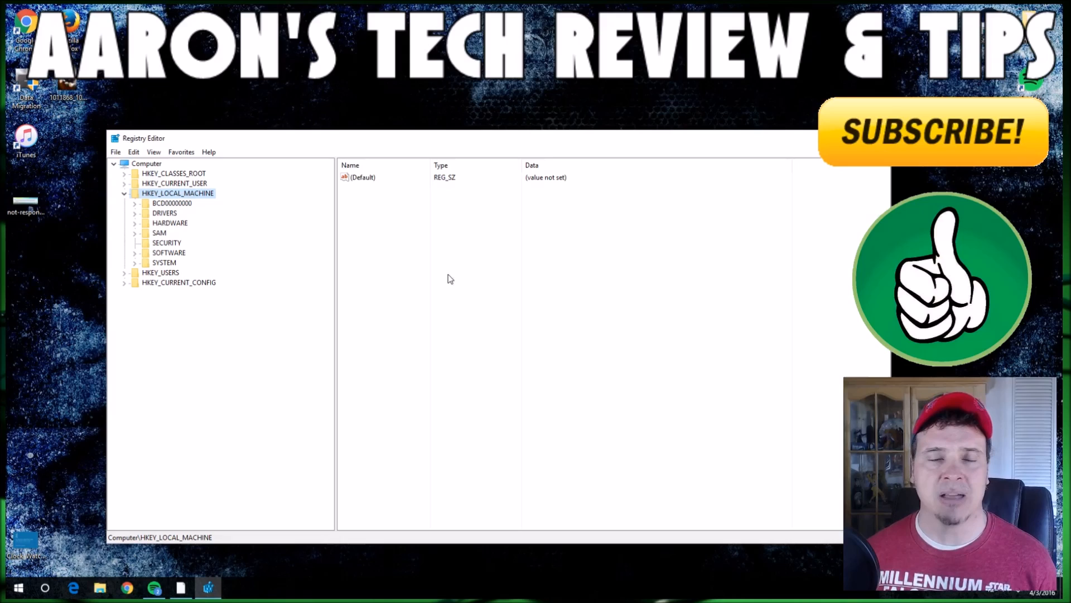
pyautogui.moveTo(341, 248)
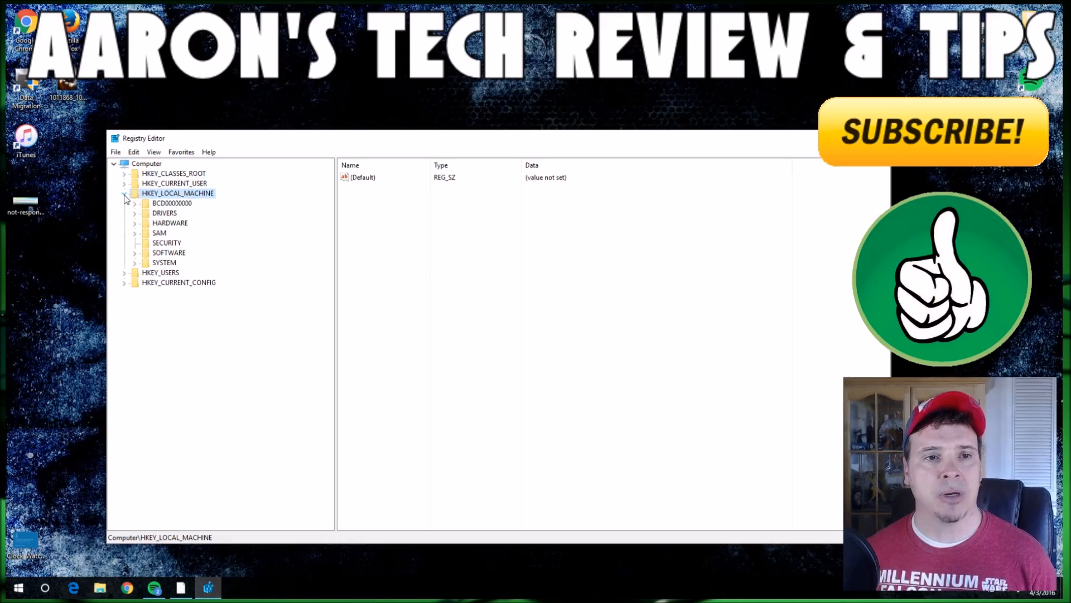
# - Expand HKEY_LOCAL_MACHINE\SYSTEM\CurrentControlSet\Control and select the GraphicsDrivers key
pyautogui.click(126, 193)
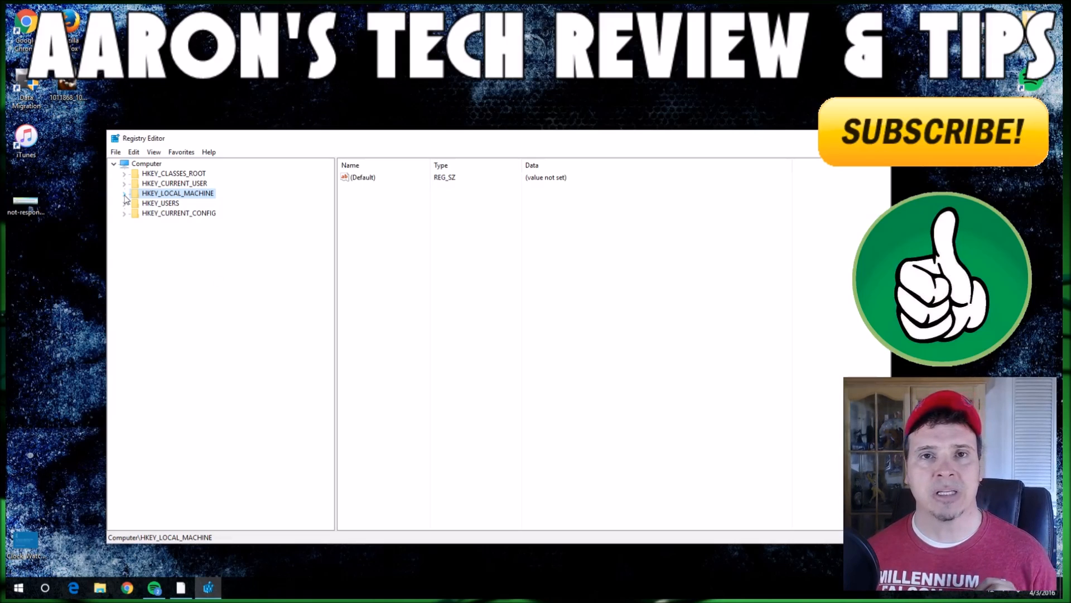
pyautogui.click(126, 193)
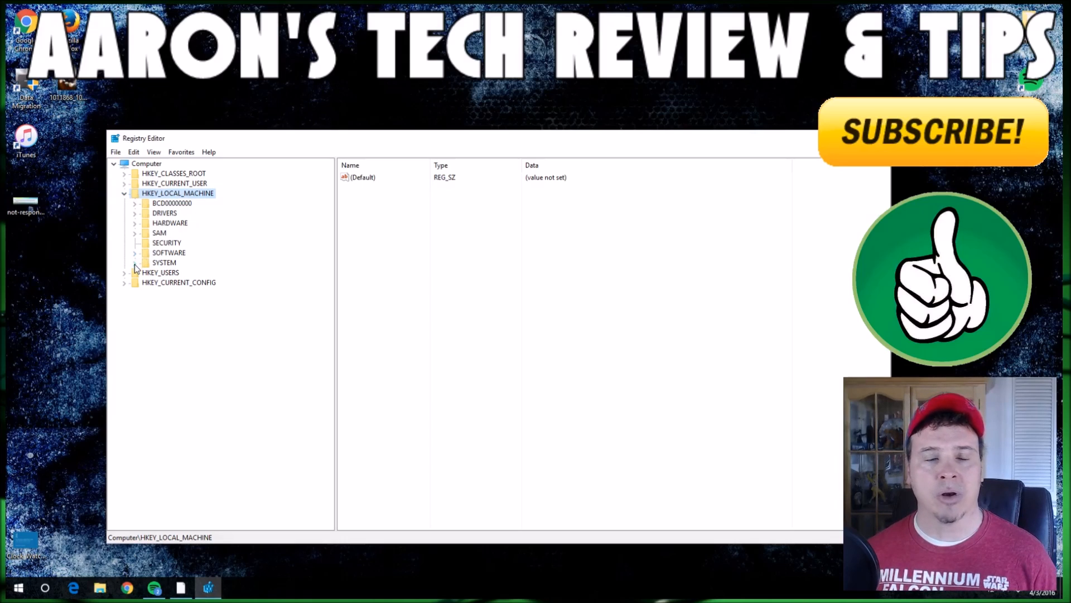
pyautogui.click(135, 262)
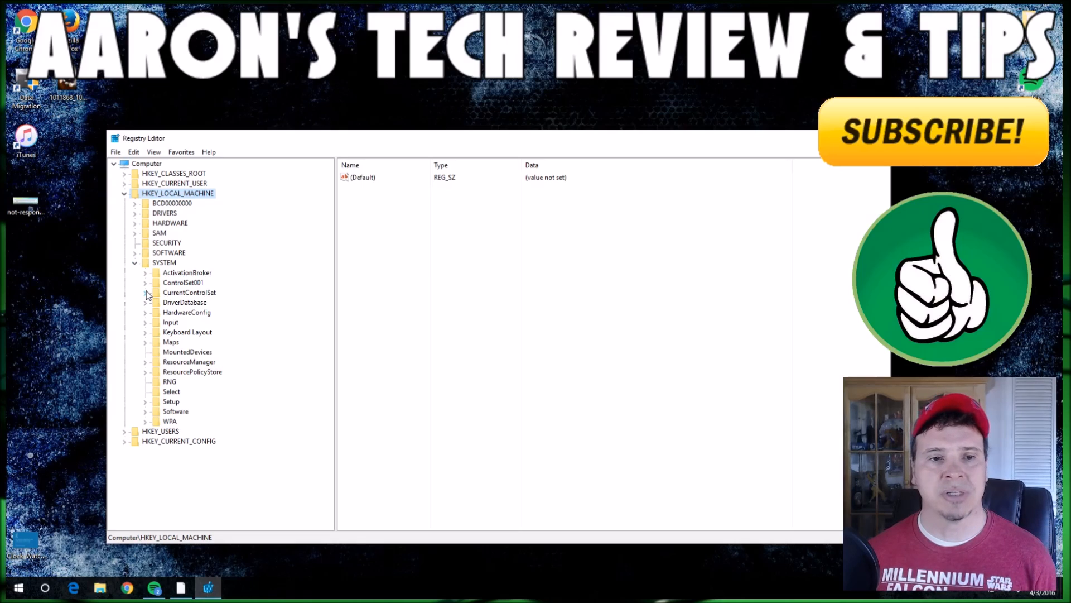
pyautogui.click(145, 291)
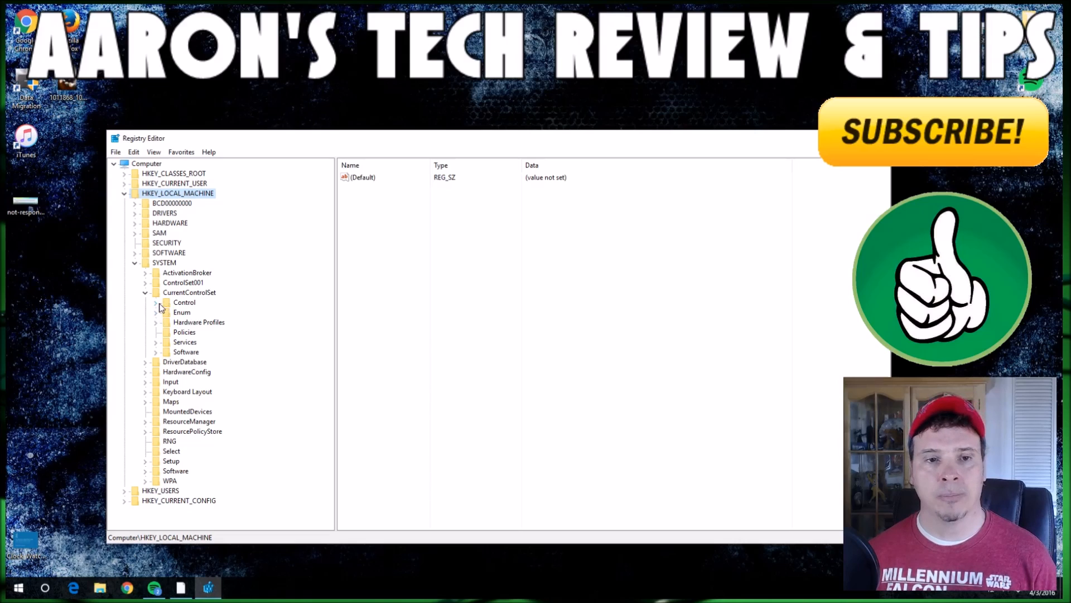
pyautogui.click(156, 302)
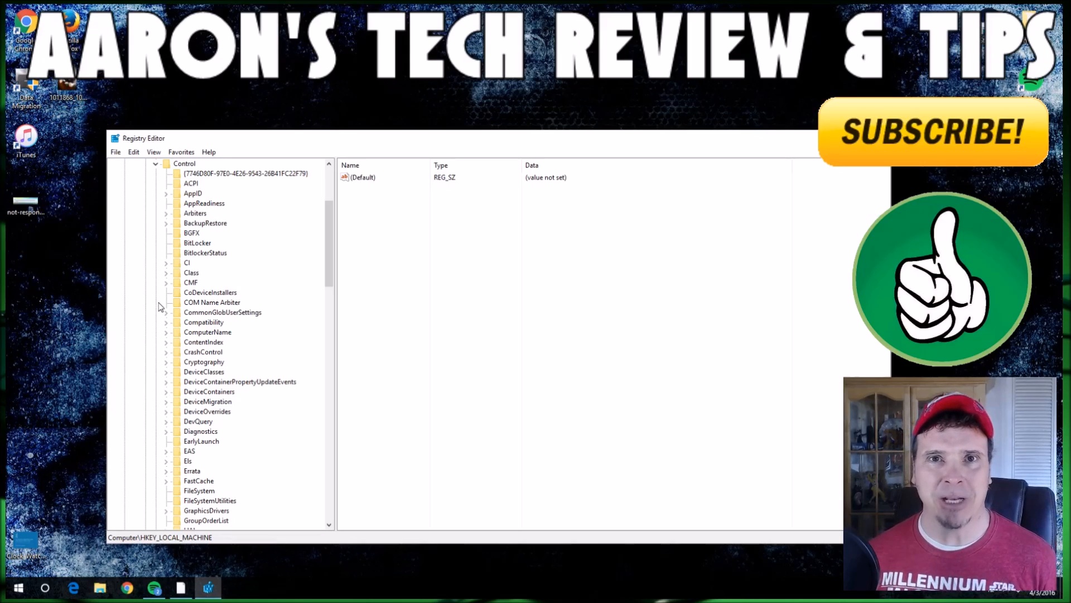
pyautogui.scroll(-3)
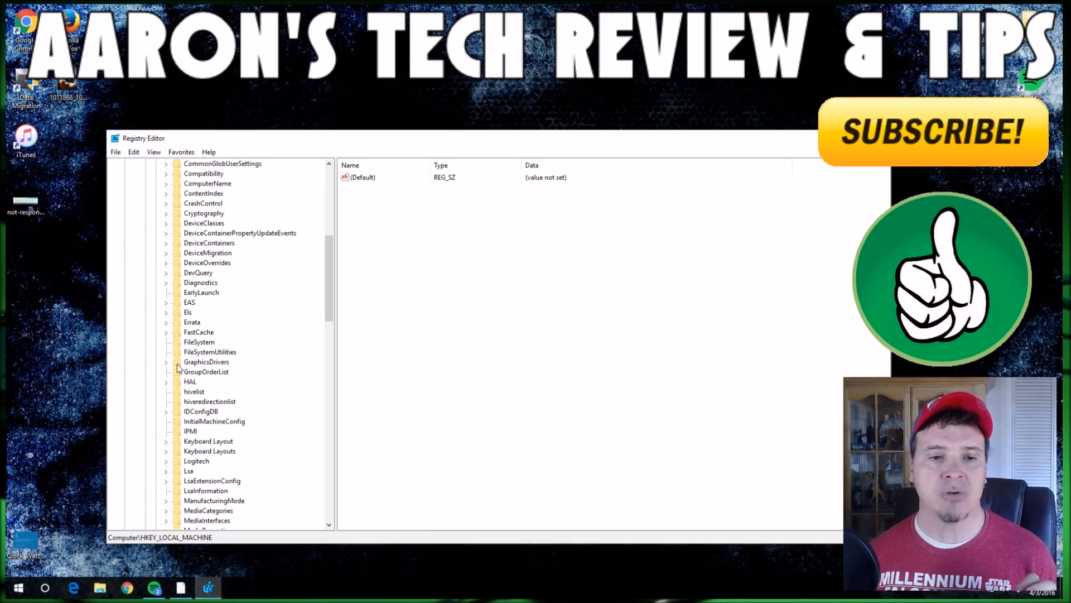
pyautogui.click(205, 362)
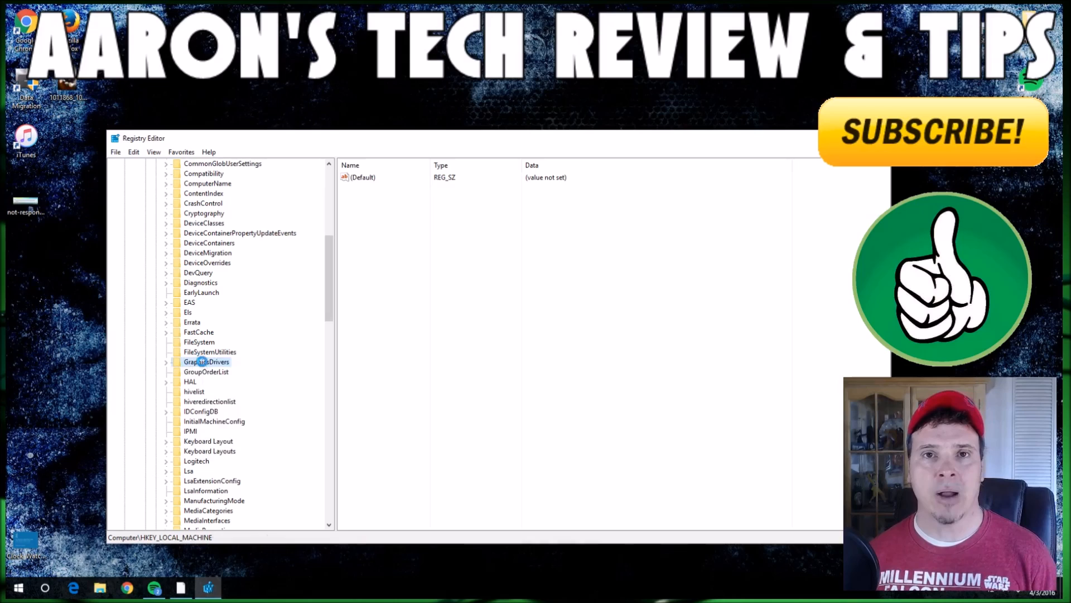
# - Delete the existing TdrDelay value from GraphicsDrivers and confirm the removal
pyautogui.rightClick(206, 361)
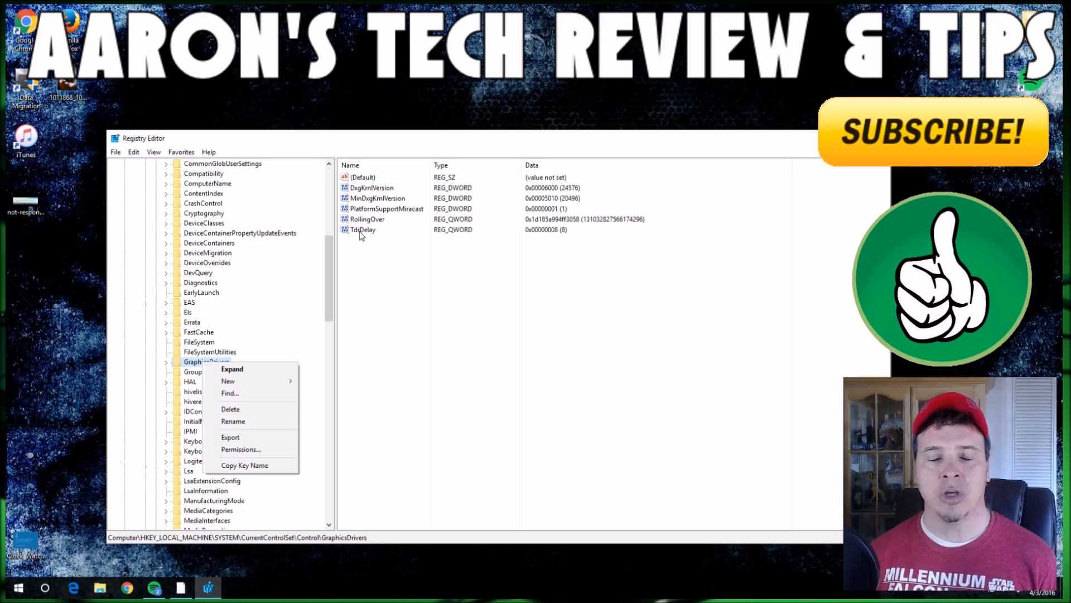
pyautogui.rightClick(361, 230)
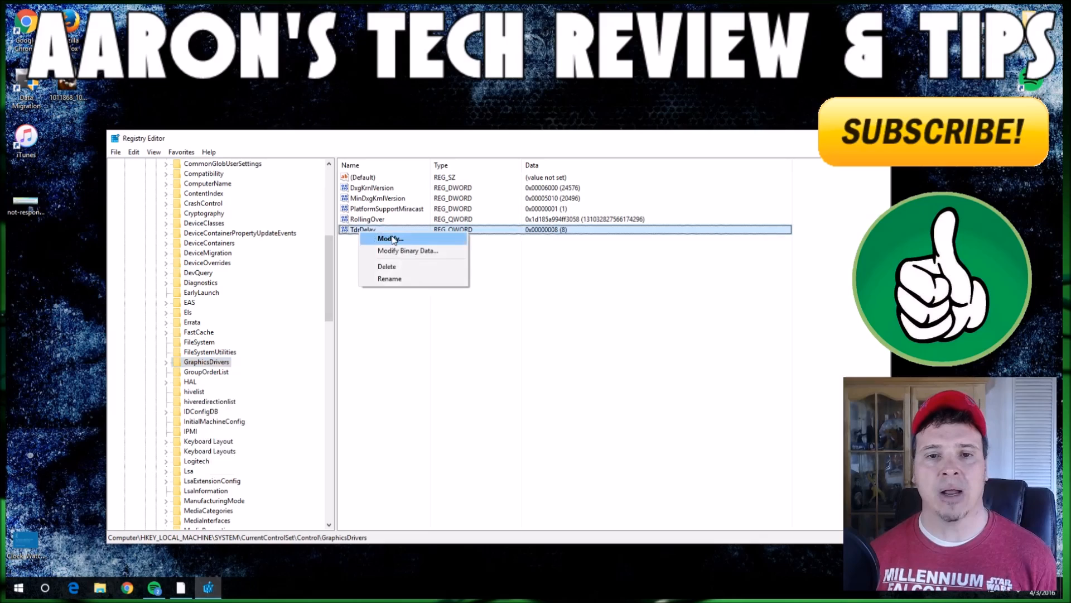
pyautogui.click(387, 266)
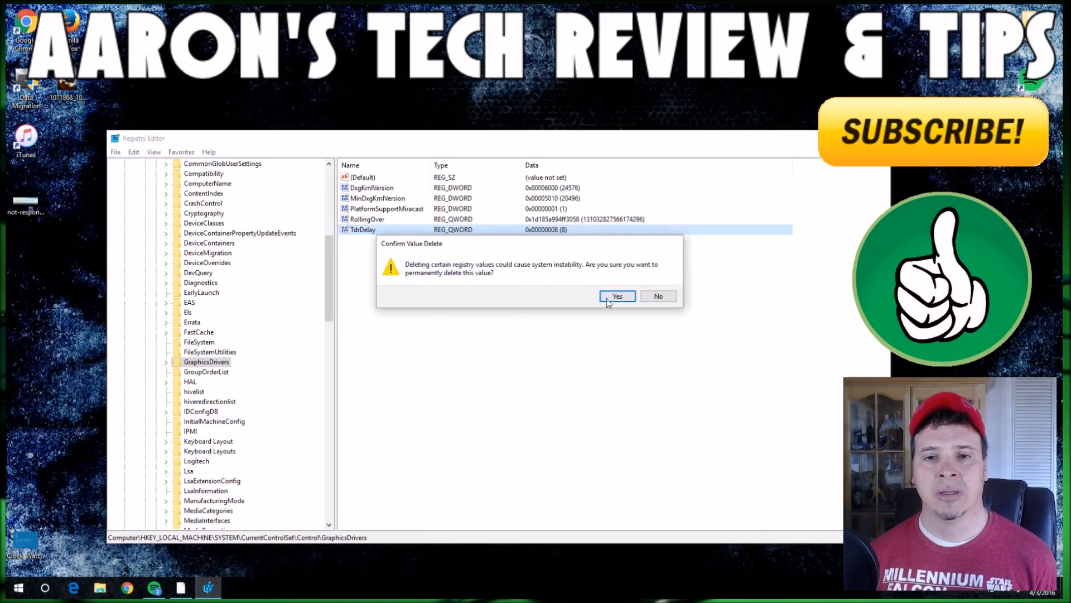
pyautogui.click(616, 296)
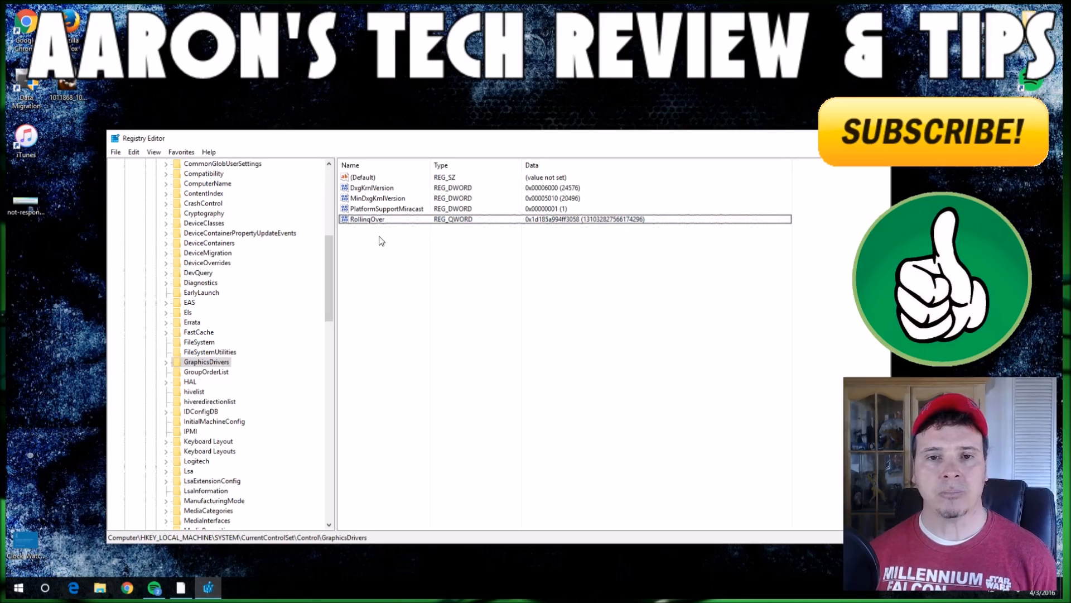
pyautogui.rightClick(380, 240)
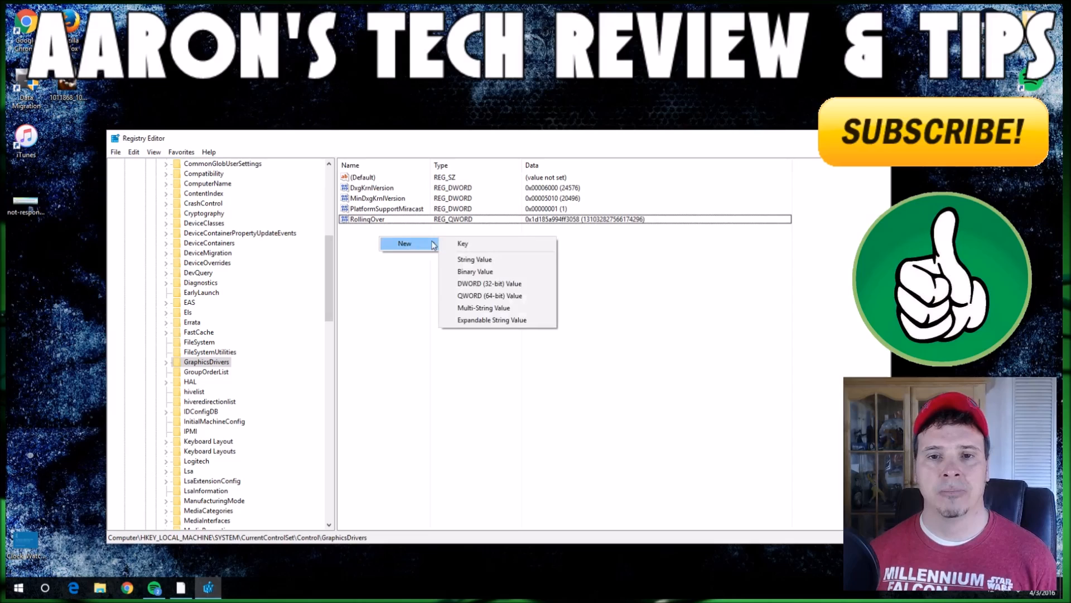
pyautogui.moveTo(489, 295)
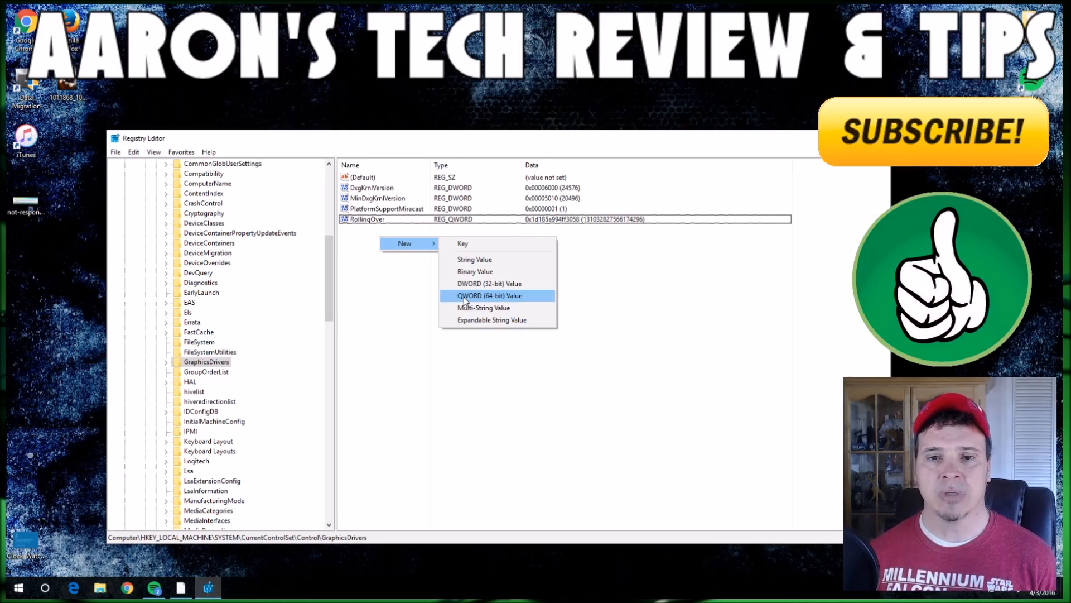
# - Create a QWORD (64-bit) value, then delete the placeholder New Value #1
pyautogui.click(489, 295)
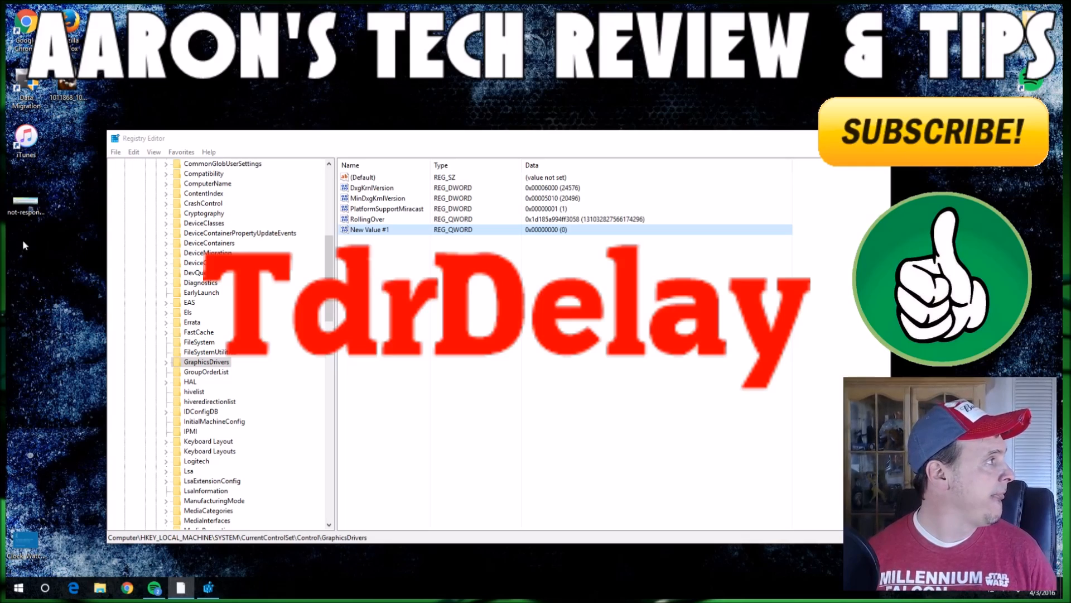
pyautogui.rightClick(369, 229)
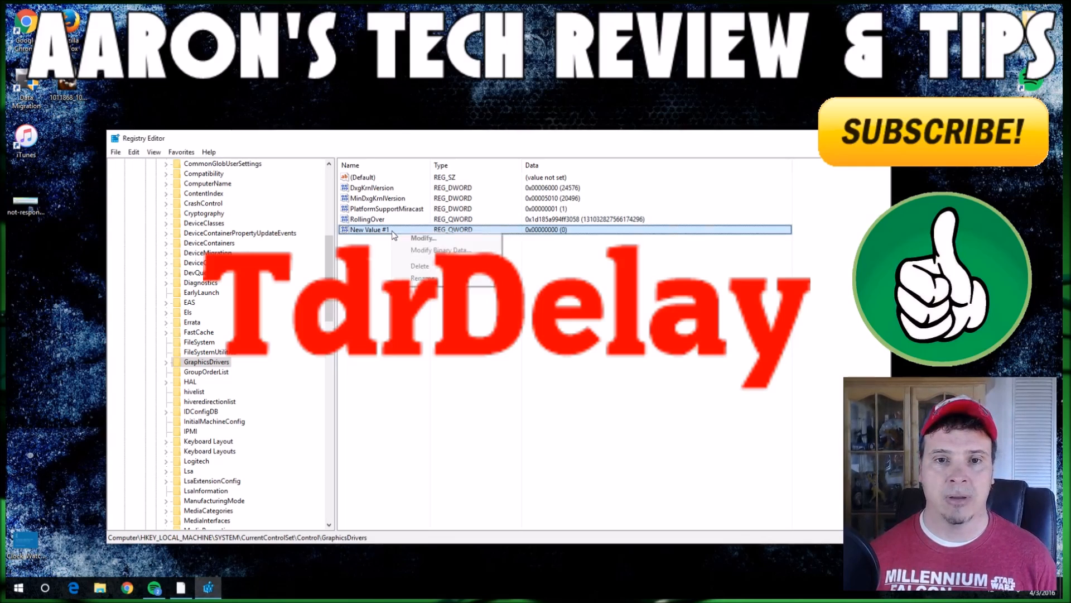
pyautogui.click(420, 265)
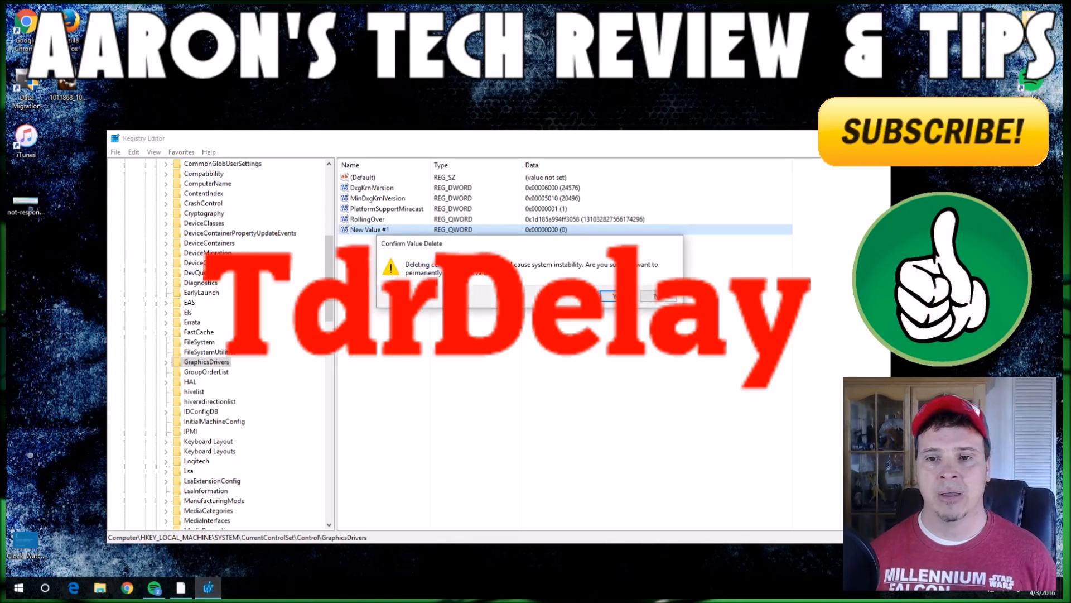
pyautogui.click(611, 295)
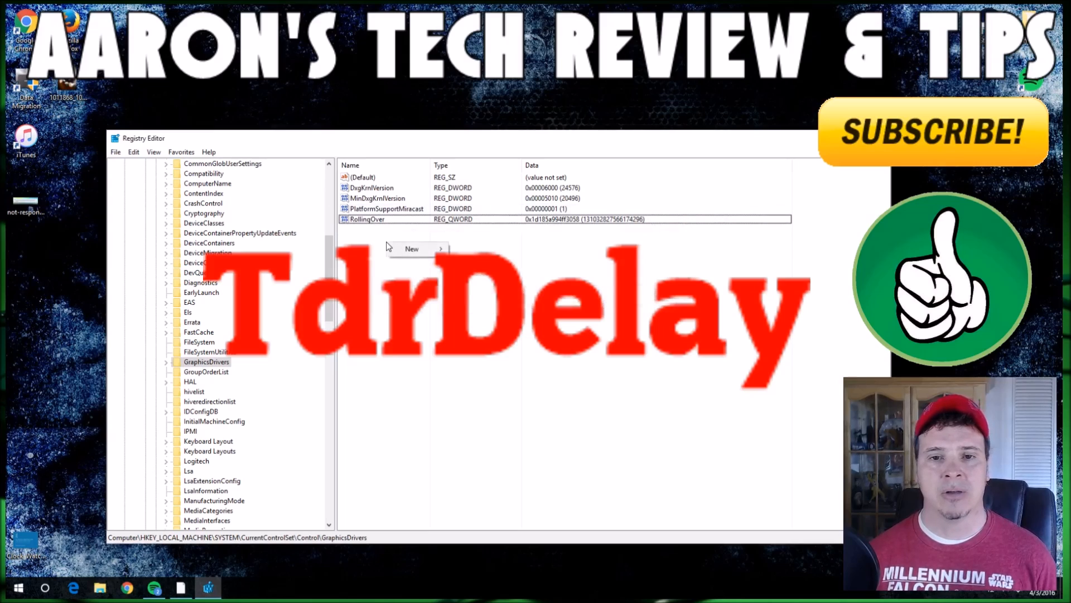
# - Create the QWORD value again and name it TdrDelay
pyautogui.click(412, 247)
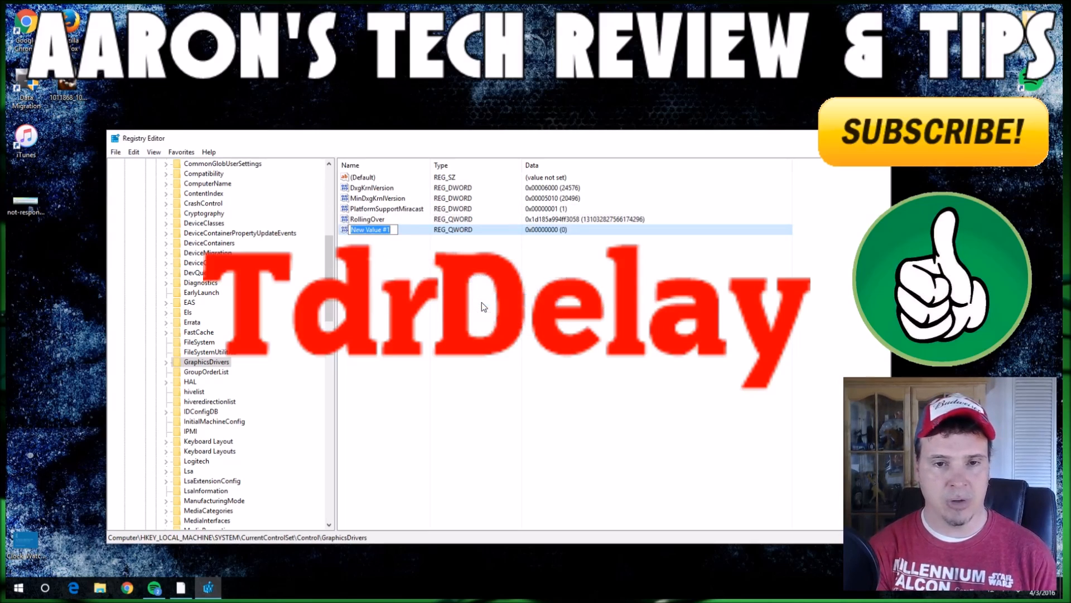
pyautogui.write('TdrDelay')
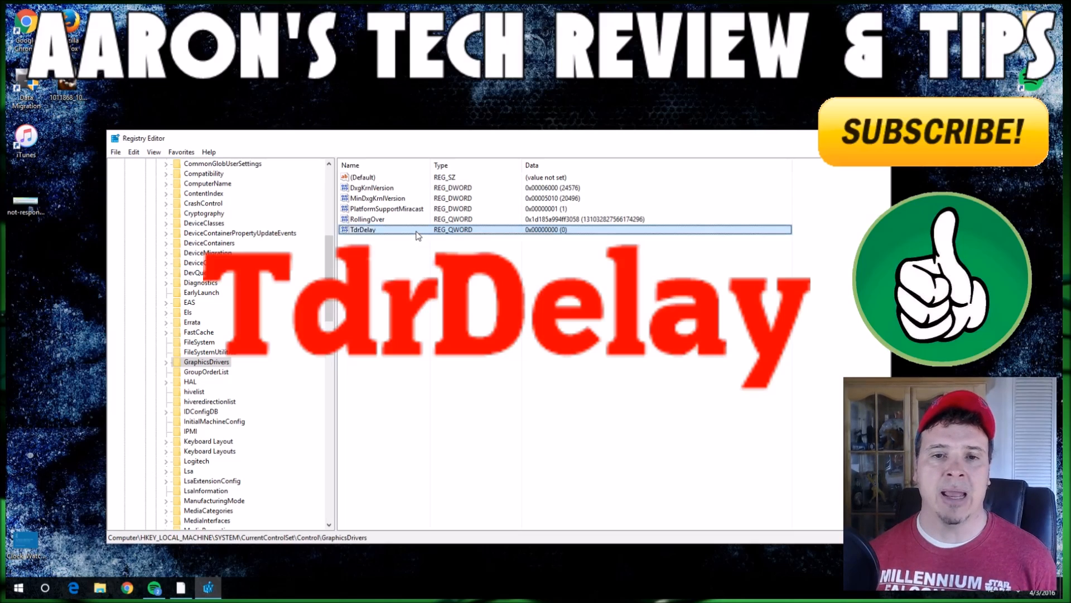
# - Modify TdrDelay so its value data is 8
pyautogui.rightClick(363, 229)
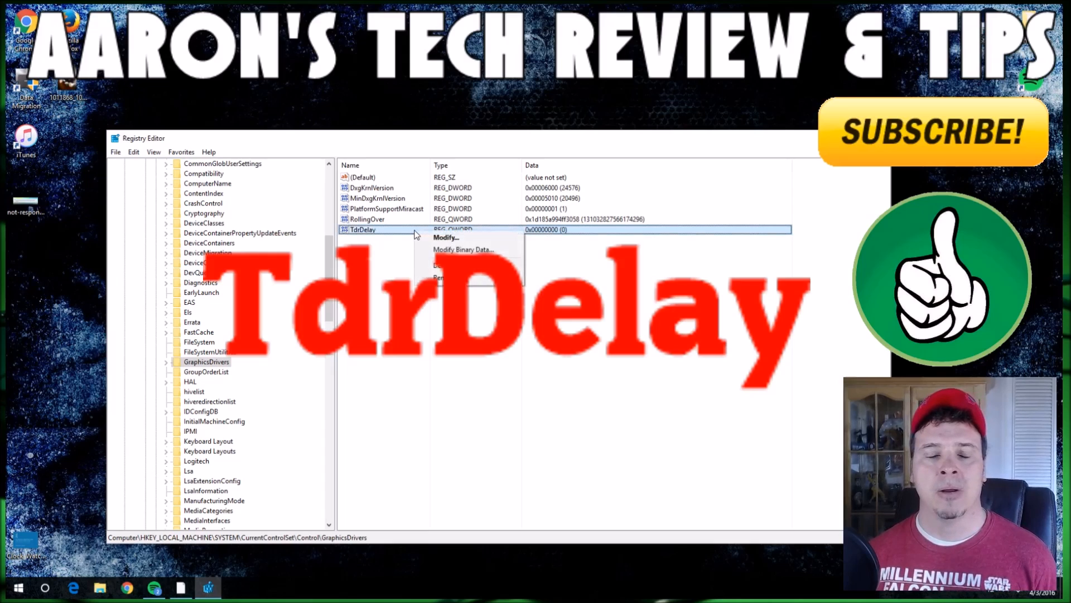
pyautogui.moveTo(444, 236)
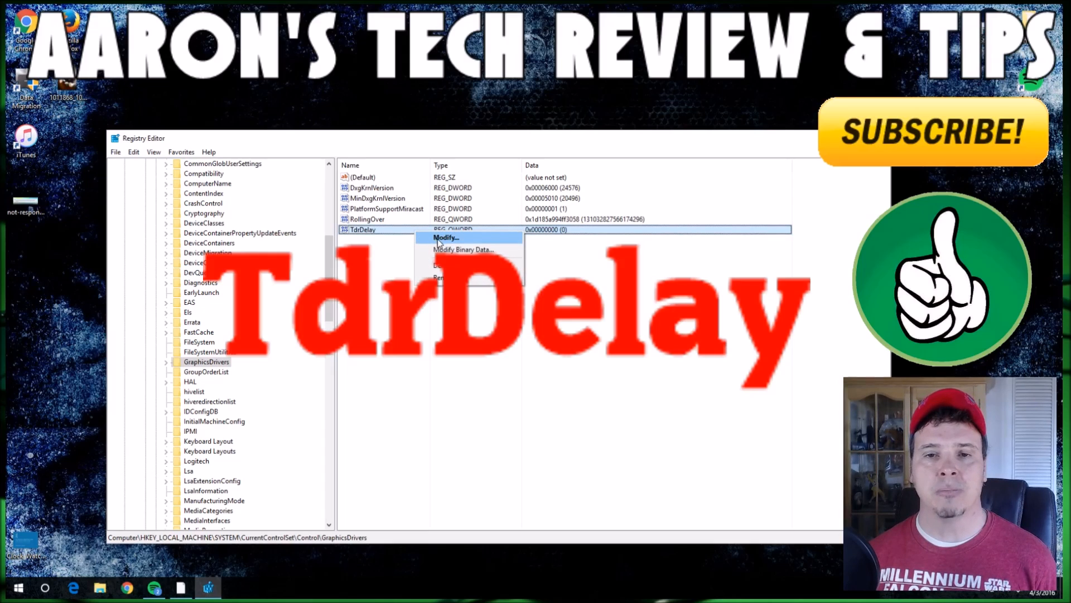
pyautogui.click(446, 237)
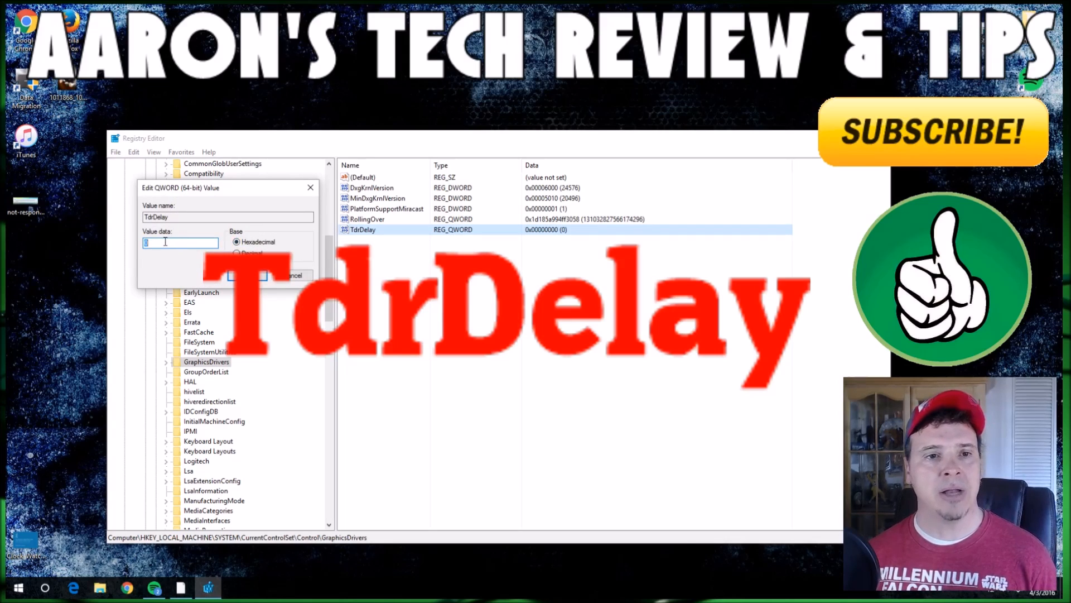
pyautogui.write('8')
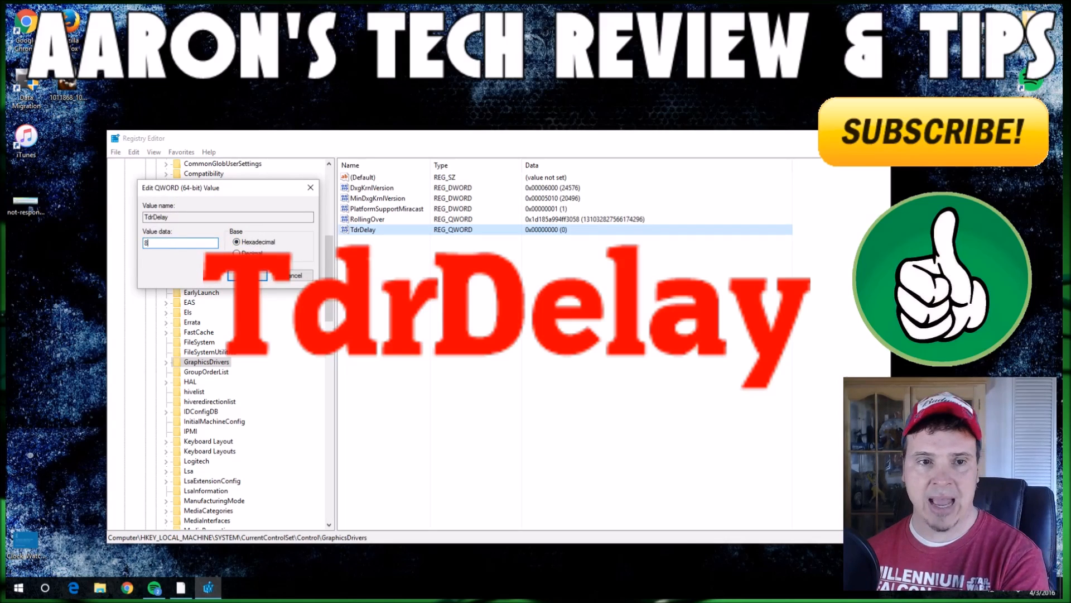
pyautogui.click(263, 275)
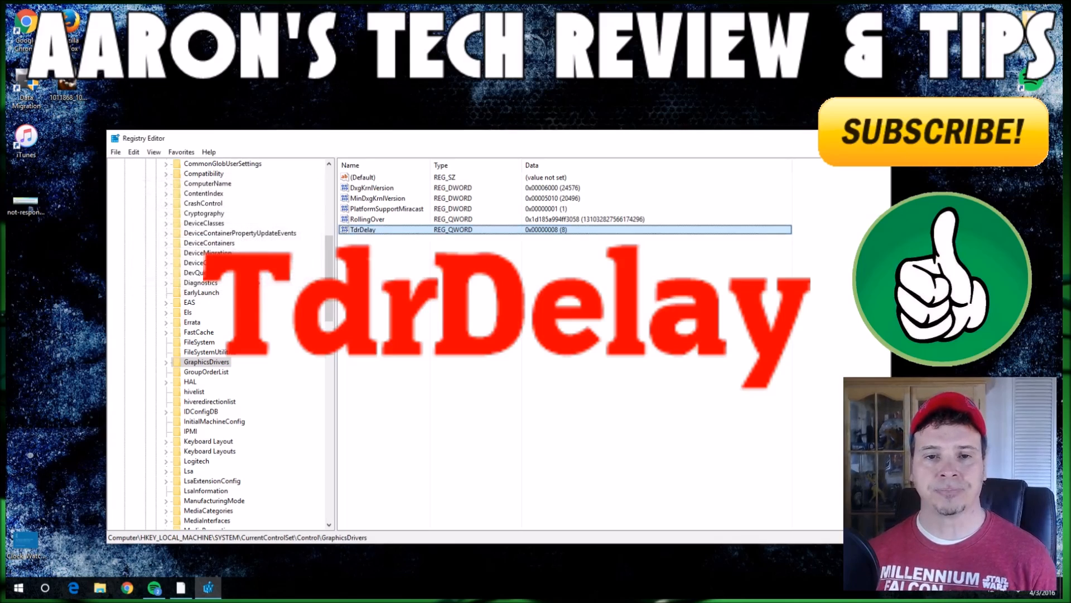